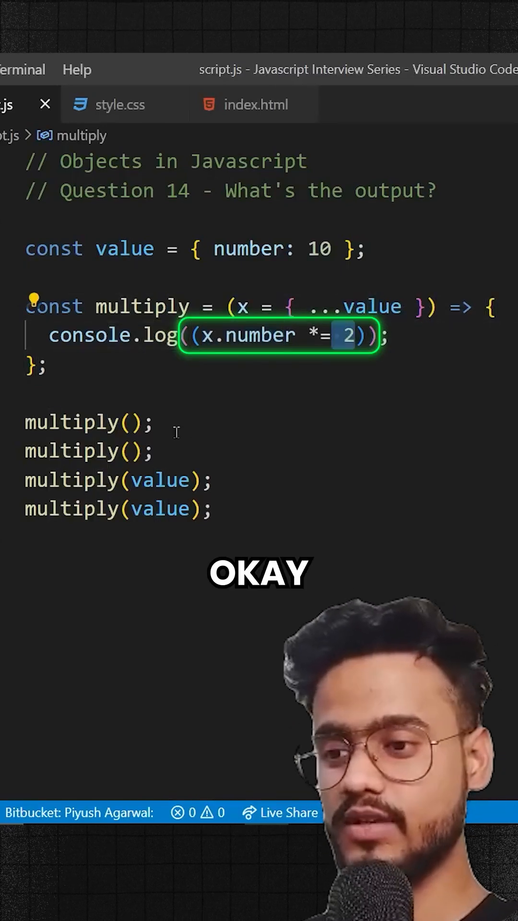
Add // 20 after the first two multiply() calls and start a // comment on the third
{"action": "left_click_drag", "start_coordinate": [27, 424], "coordinate": [154, 451]}
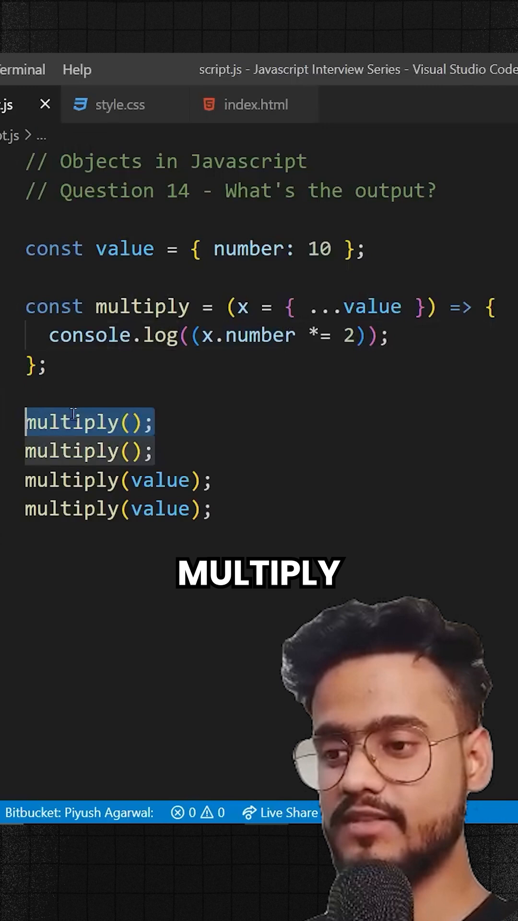
{"action": "double_click", "coordinate": [241, 307]}
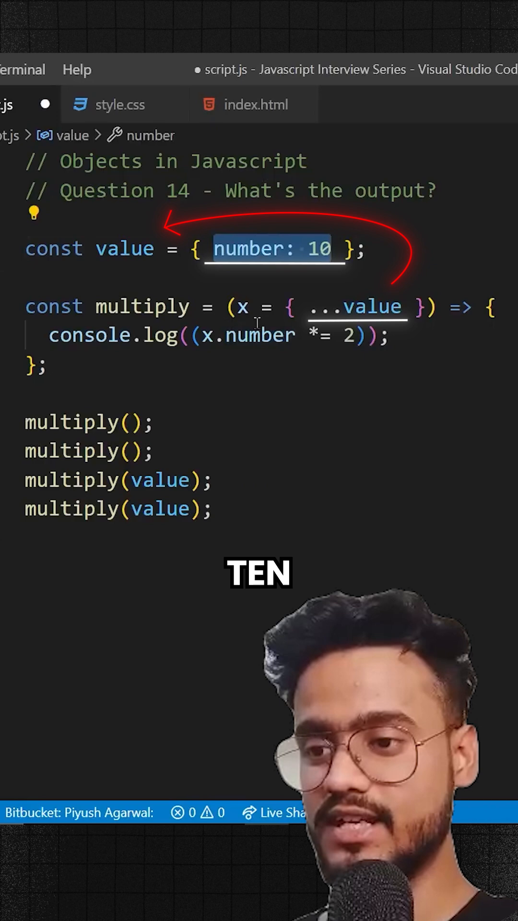
{"action": "type", "text": "/"}
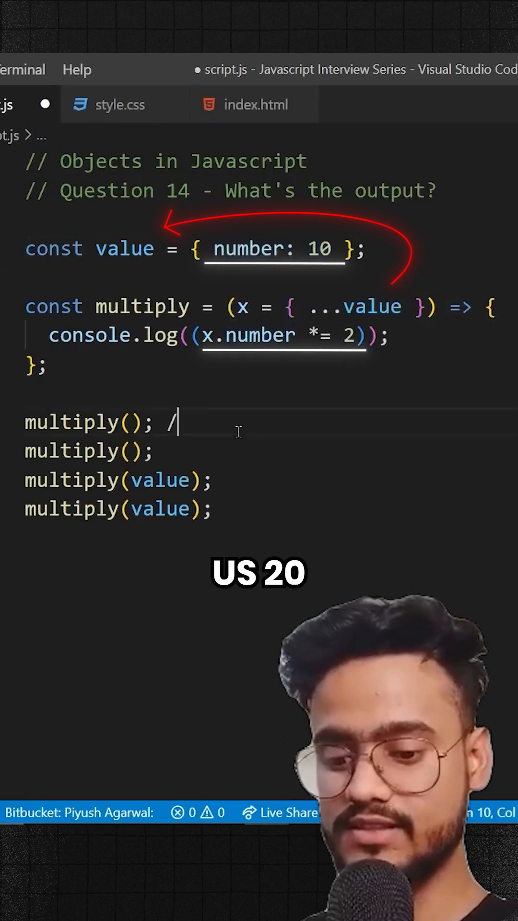
{"action": "type", "text": "20"}
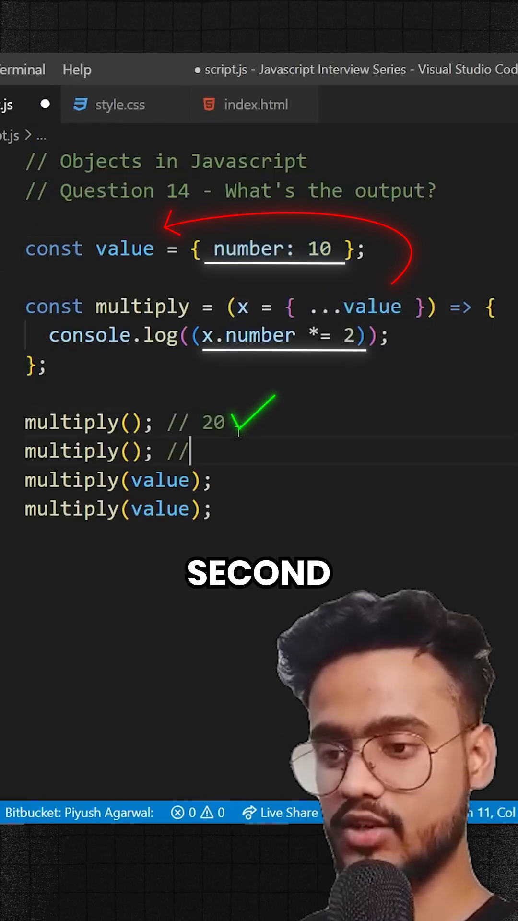
{"action": "type", "text": "20"}
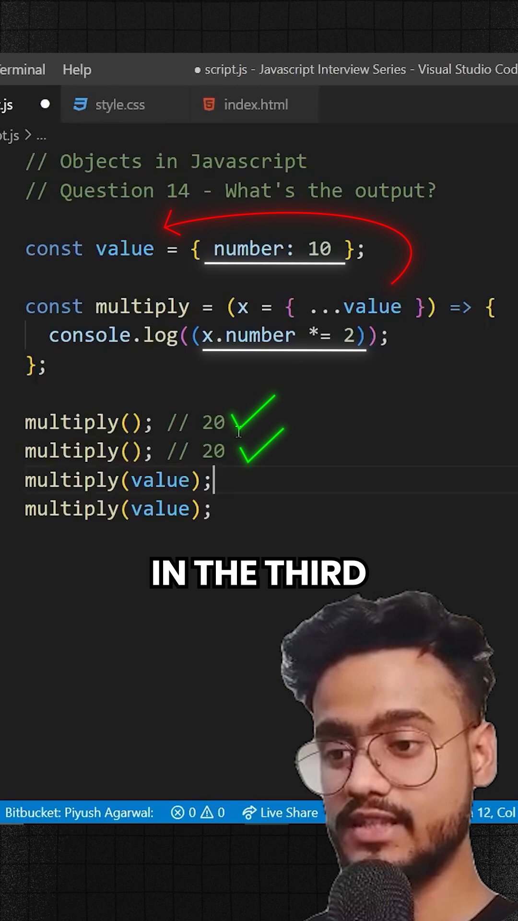
{"action": "type", "text": "//"}
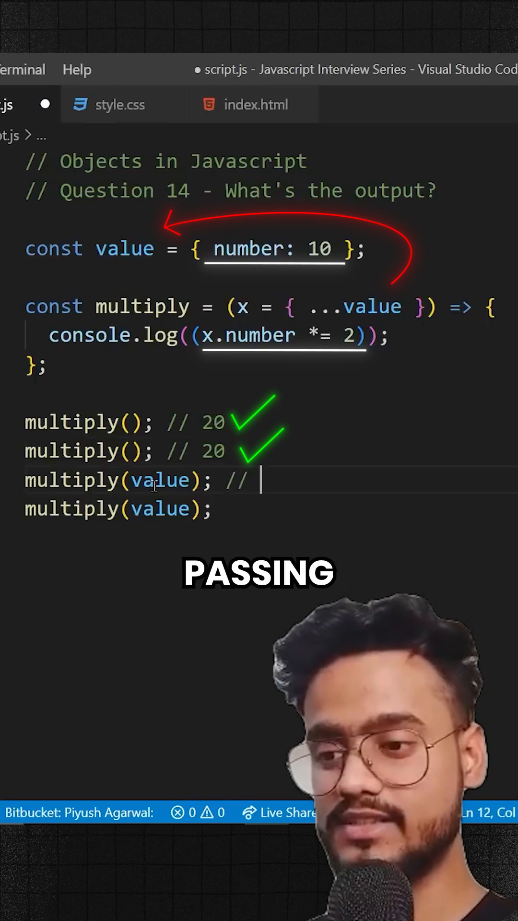
Complete the third call's comment as // 20, adjusting the { ...value } parameter line
{"action": "left_click", "coordinate": [129, 266]}
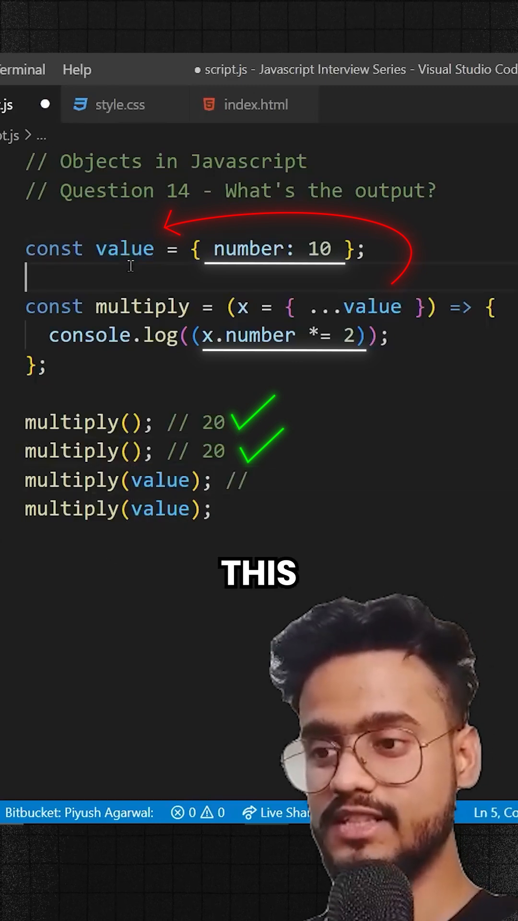
{"action": "double_click", "coordinate": [125, 249]}
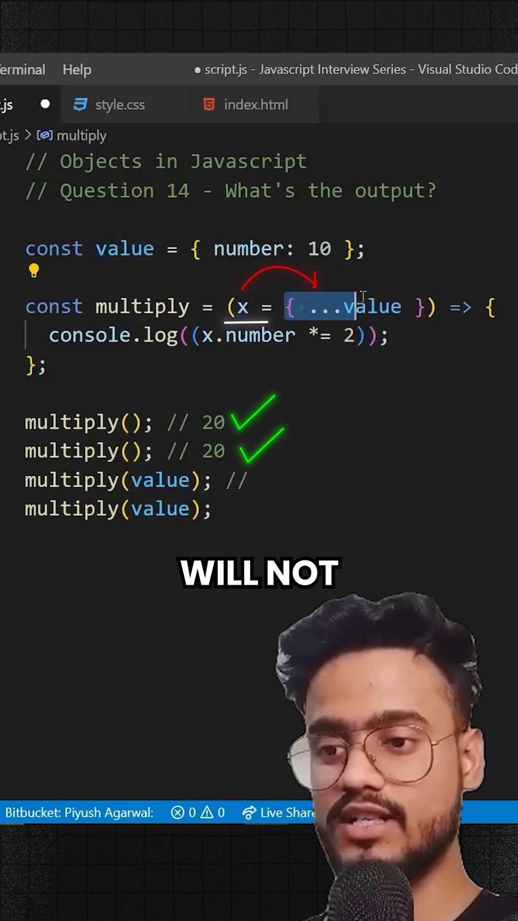
{"action": "key", "text": "Delete"}
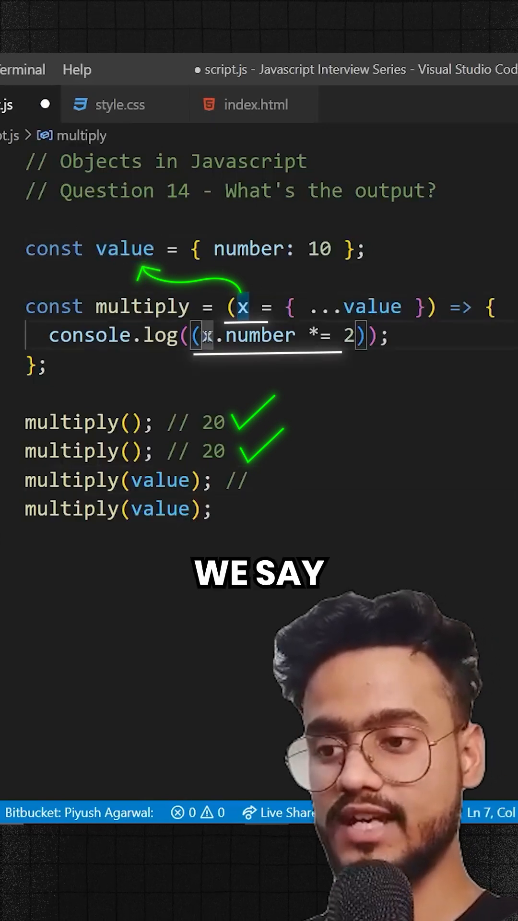
{"action": "left_click", "coordinate": [262, 480]}
{"action": "type", "text": " 20"}
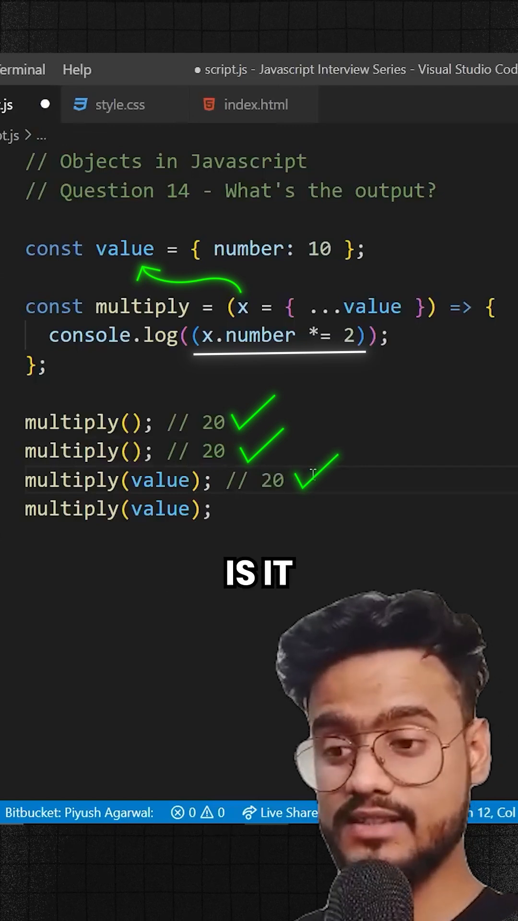
Add // 40 after the last multiply(value) call and save script.js
{"action": "double_click", "coordinate": [248, 248]}
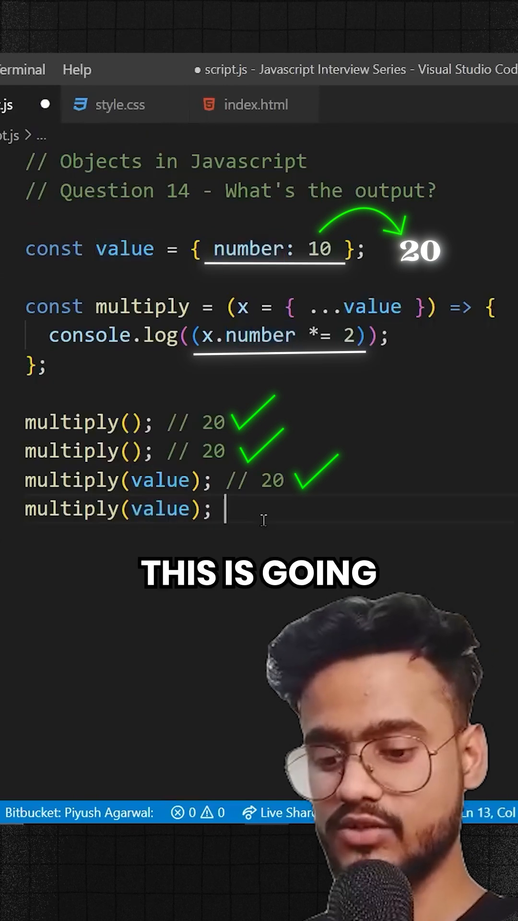
{"action": "type", "text": "// 40"}
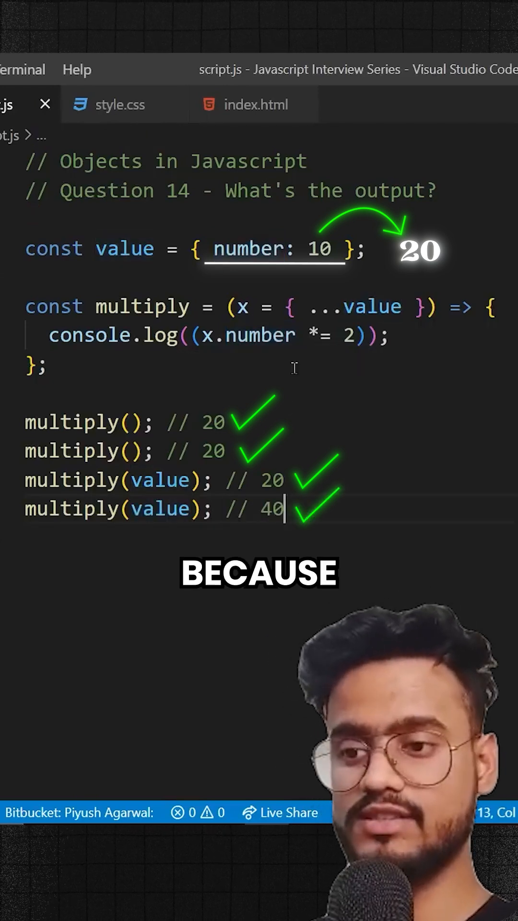